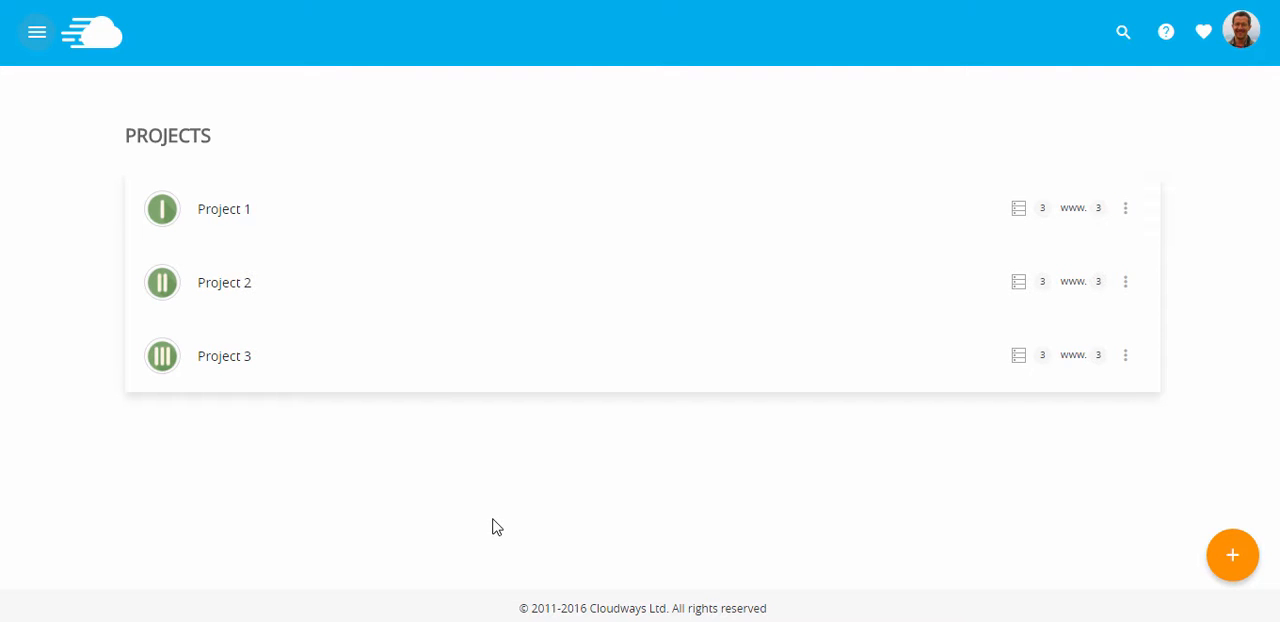
{"action": "mouse_move", "coordinate": [512, 476]}
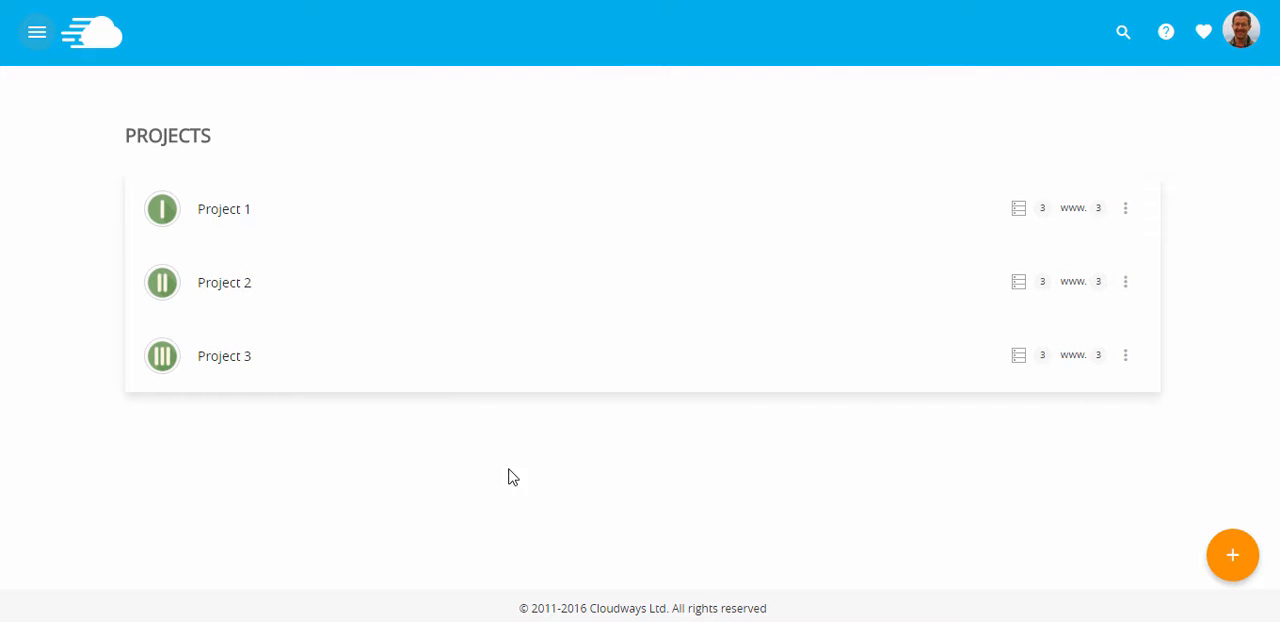
{"action": "mouse_move", "coordinate": [544, 416]}
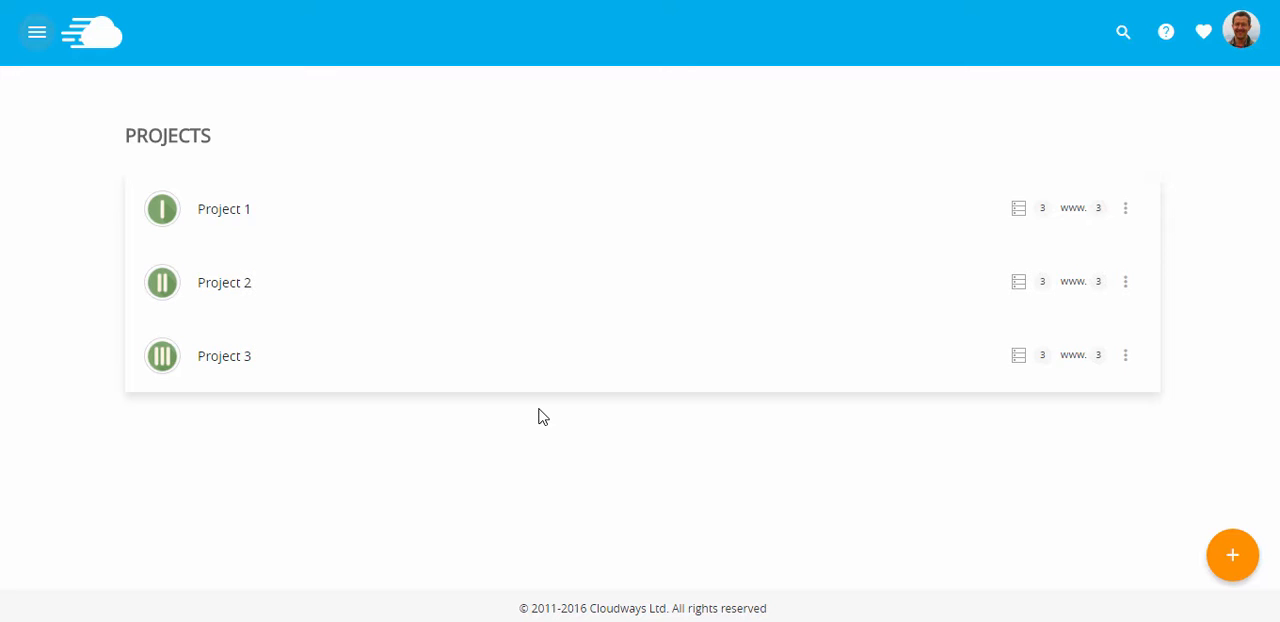
Go to Servers from the main menu and switch the view to Applications grouped by server.
{"action": "left_click", "coordinate": [36, 32]}
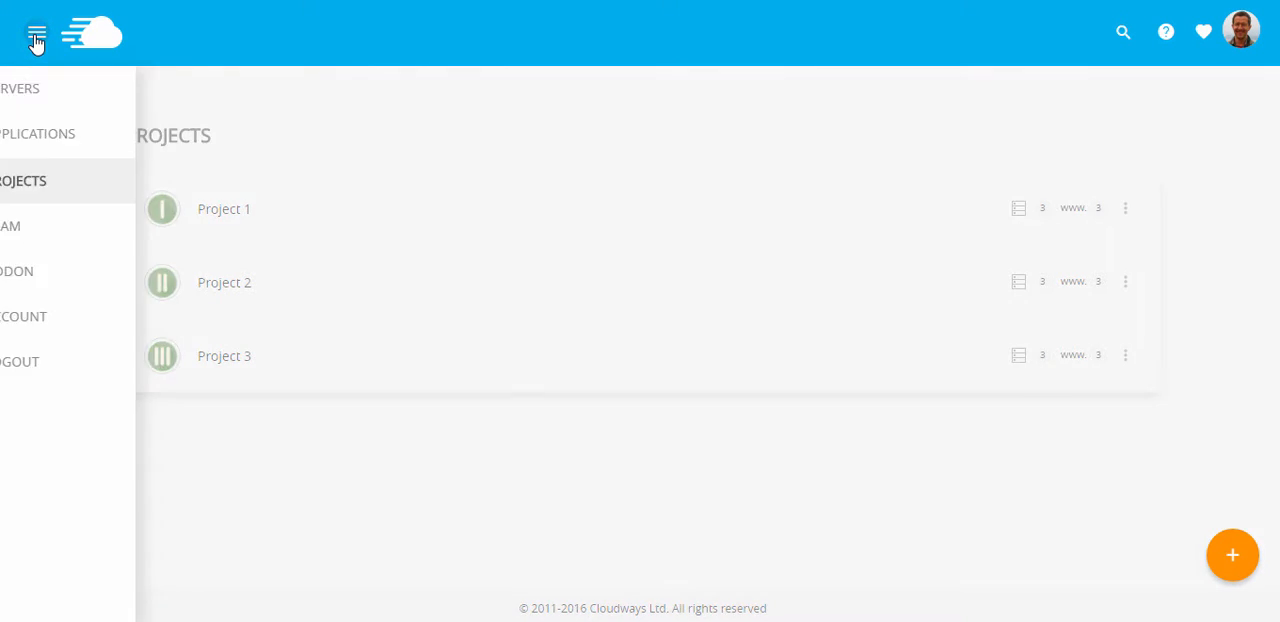
{"action": "left_click", "coordinate": [20, 88]}
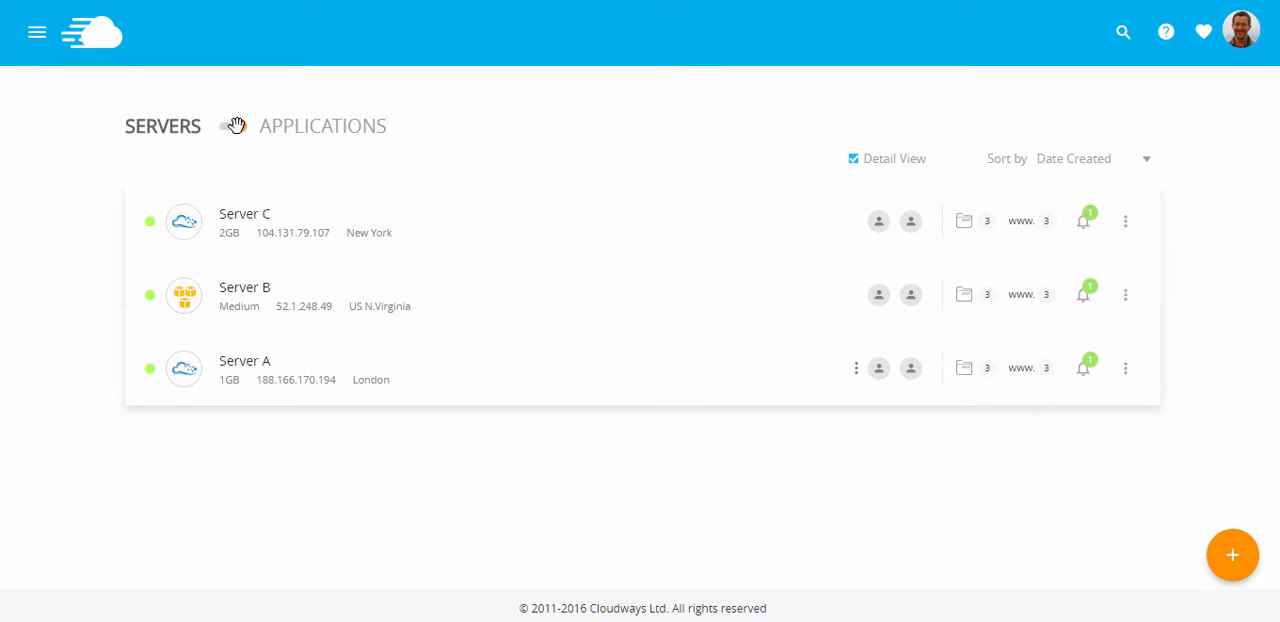
{"action": "left_click", "coordinate": [322, 124]}
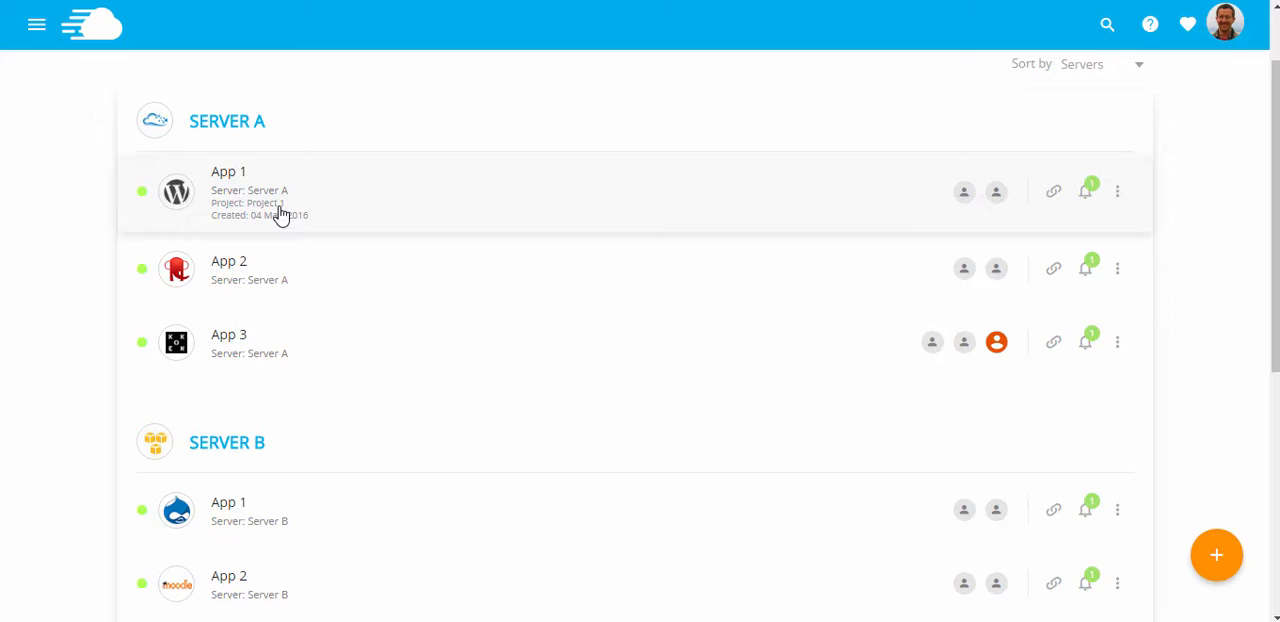
{"action": "scroll", "scroll_direction": "down", "scroll_amount": 3}
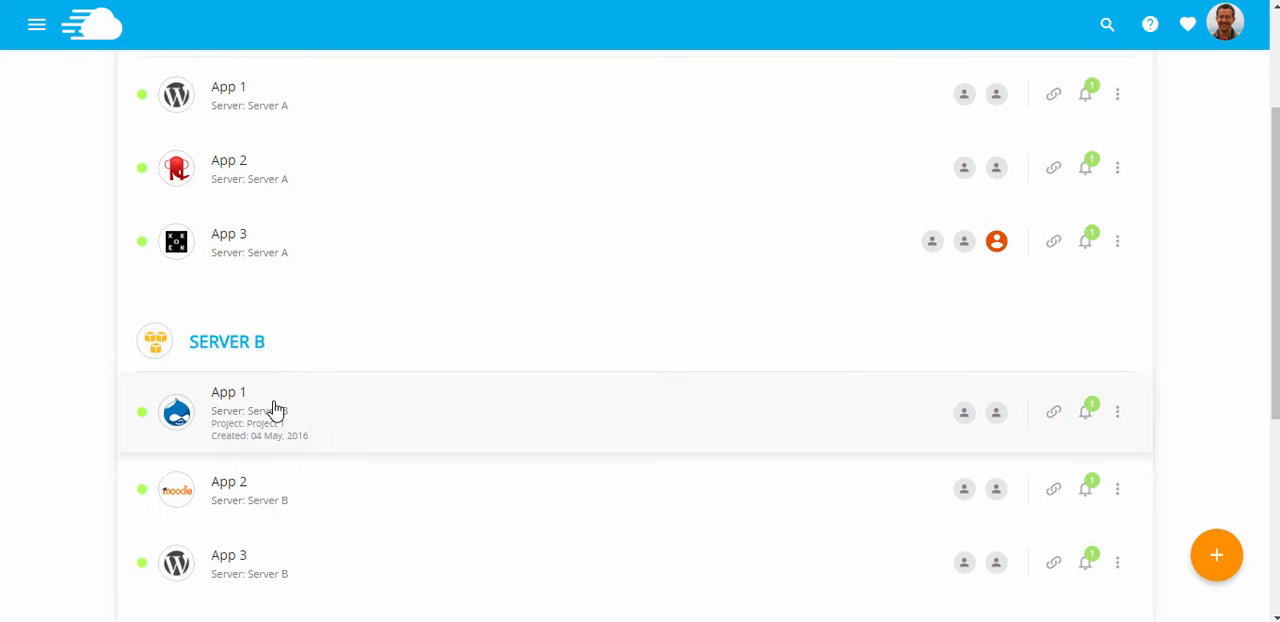
{"action": "scroll", "scroll_direction": "down", "scroll_amount": 3}
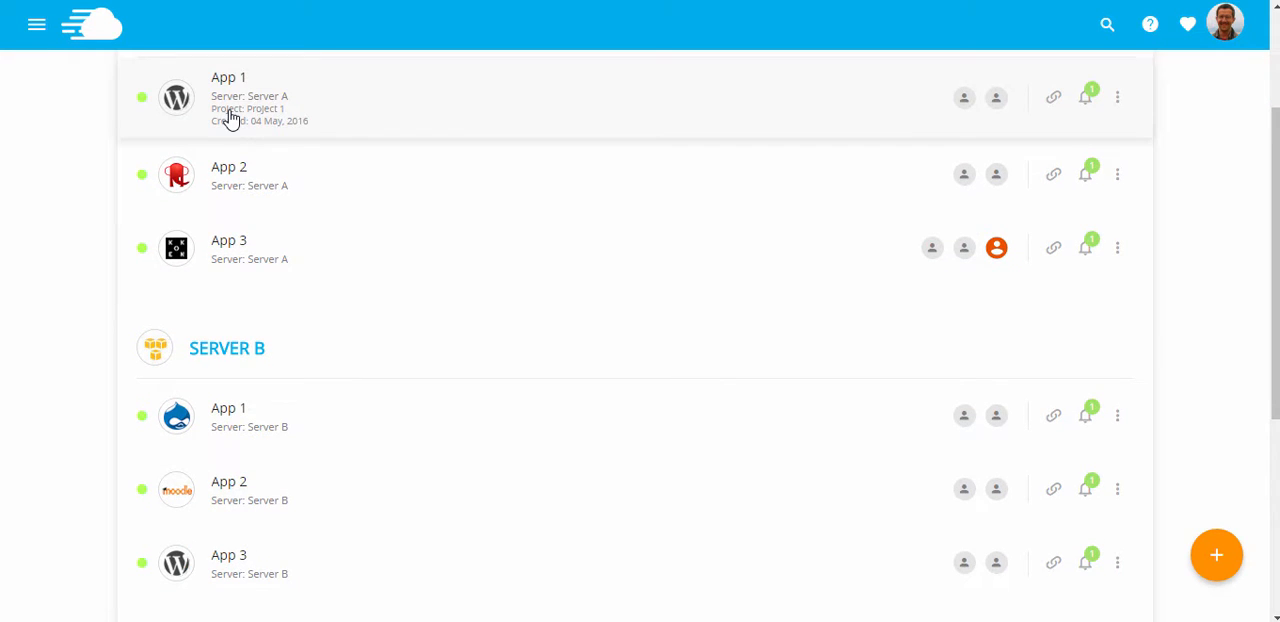
{"action": "left_click", "coordinate": [224, 126]}
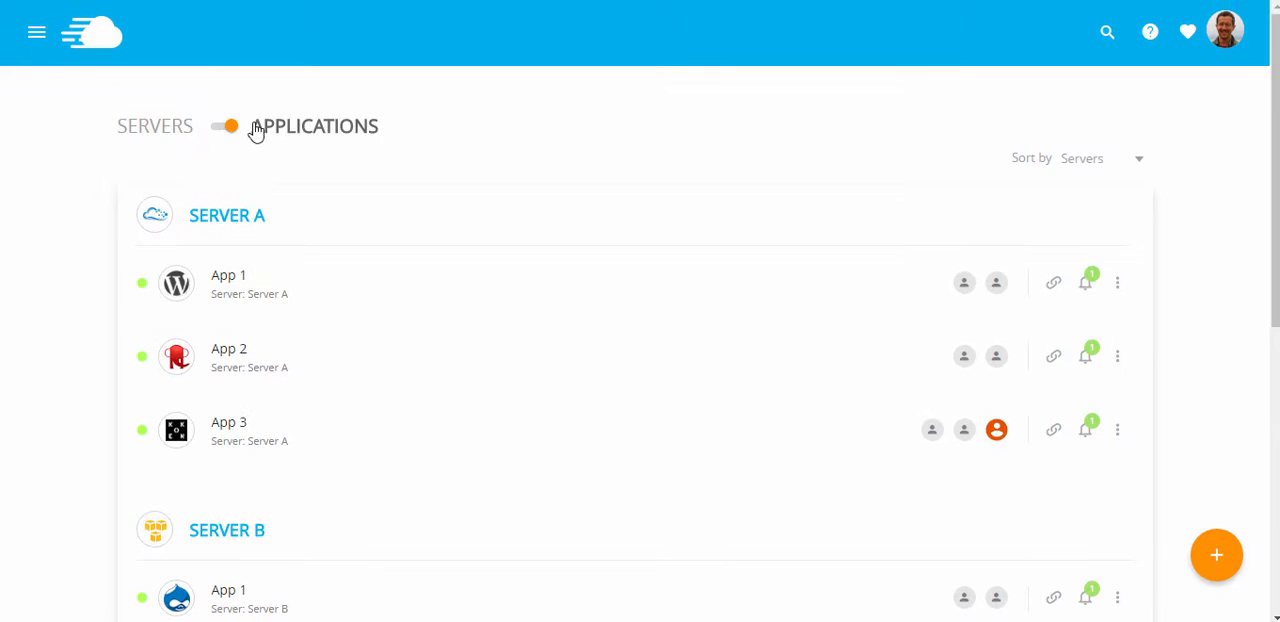
{"action": "scroll", "scroll_direction": "down", "scroll_amount": 3}
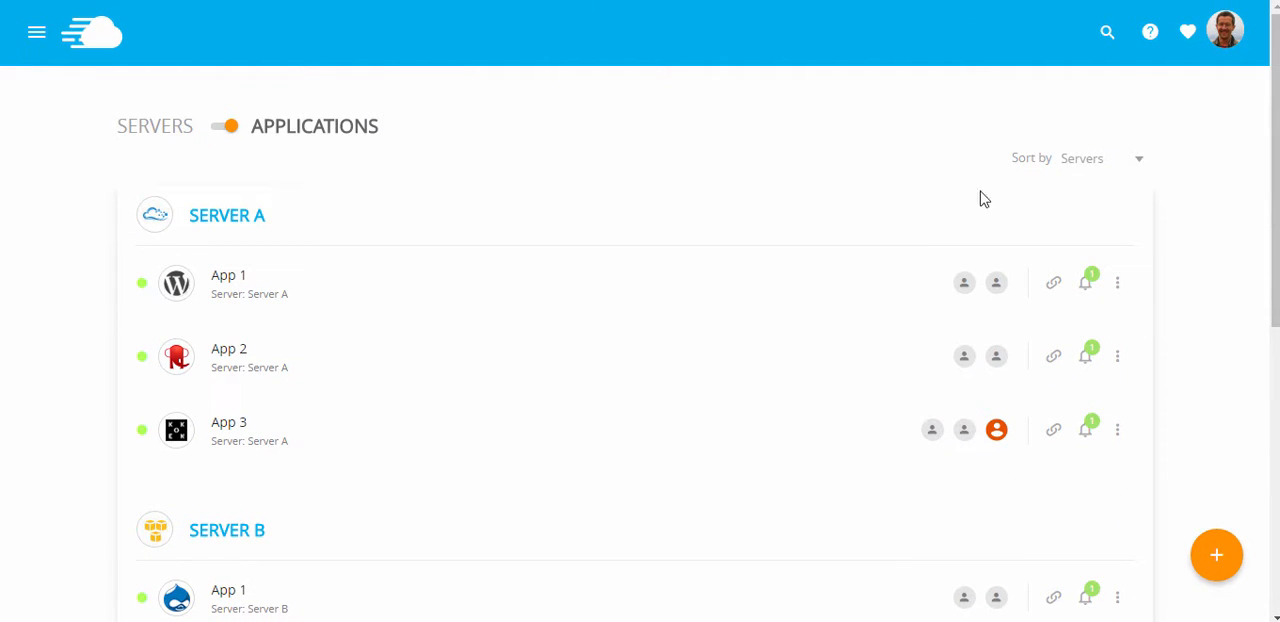
{"action": "mouse_move", "coordinate": [1140, 164]}
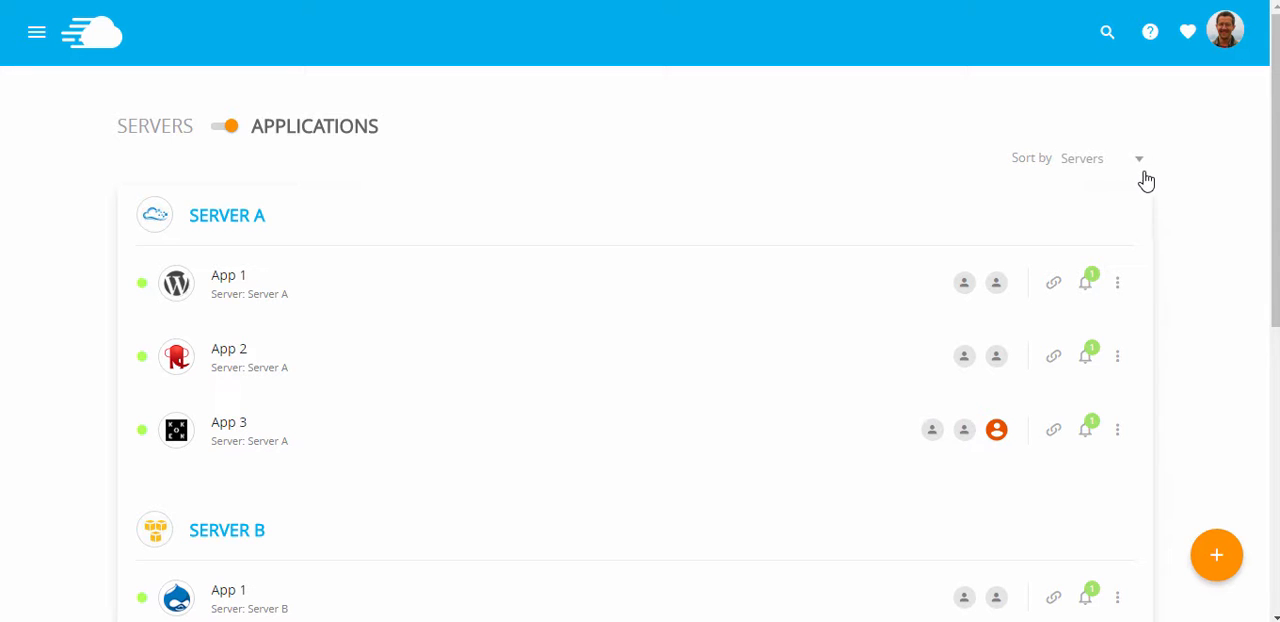
Set Sort by to Projects so applications are grouped under Project 1 and Project 2.
{"action": "left_click", "coordinate": [1136, 158]}
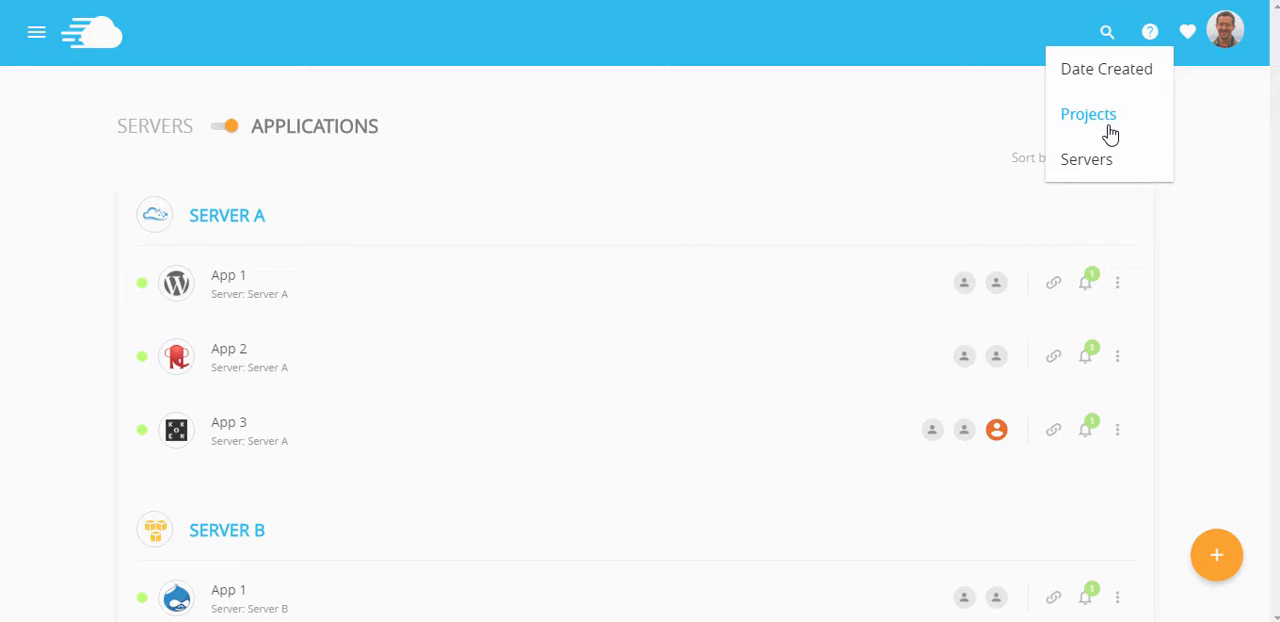
{"action": "left_click", "coordinate": [1088, 112]}
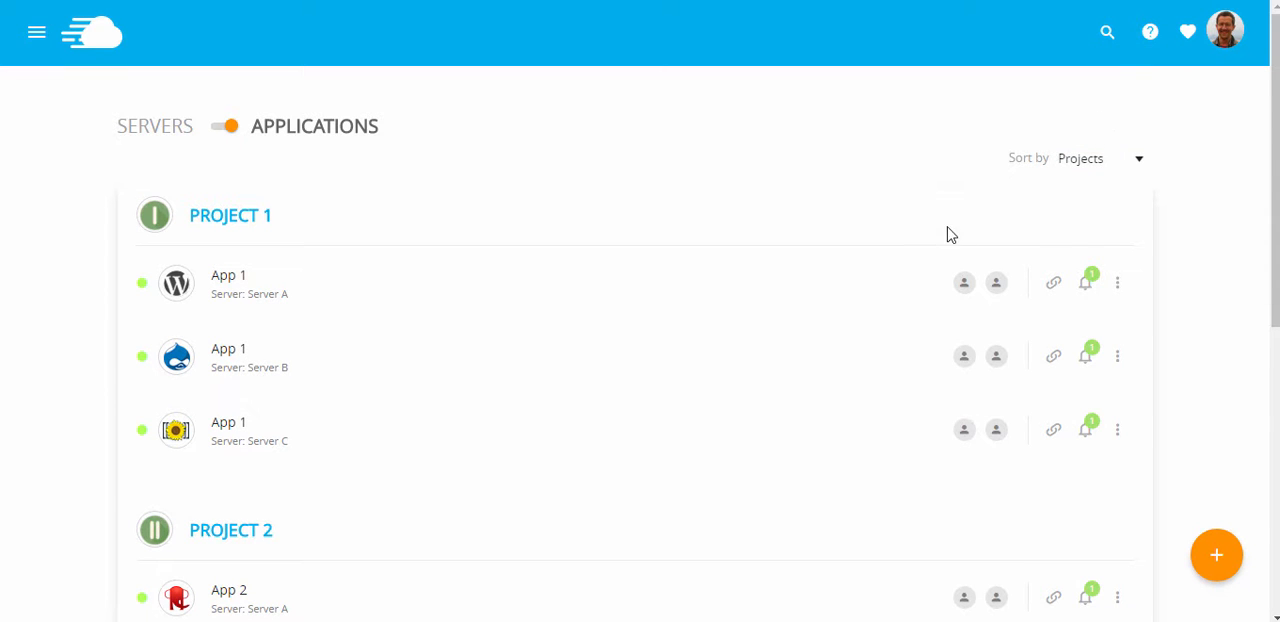
{"action": "scroll", "scroll_direction": "down", "scroll_amount": 3}
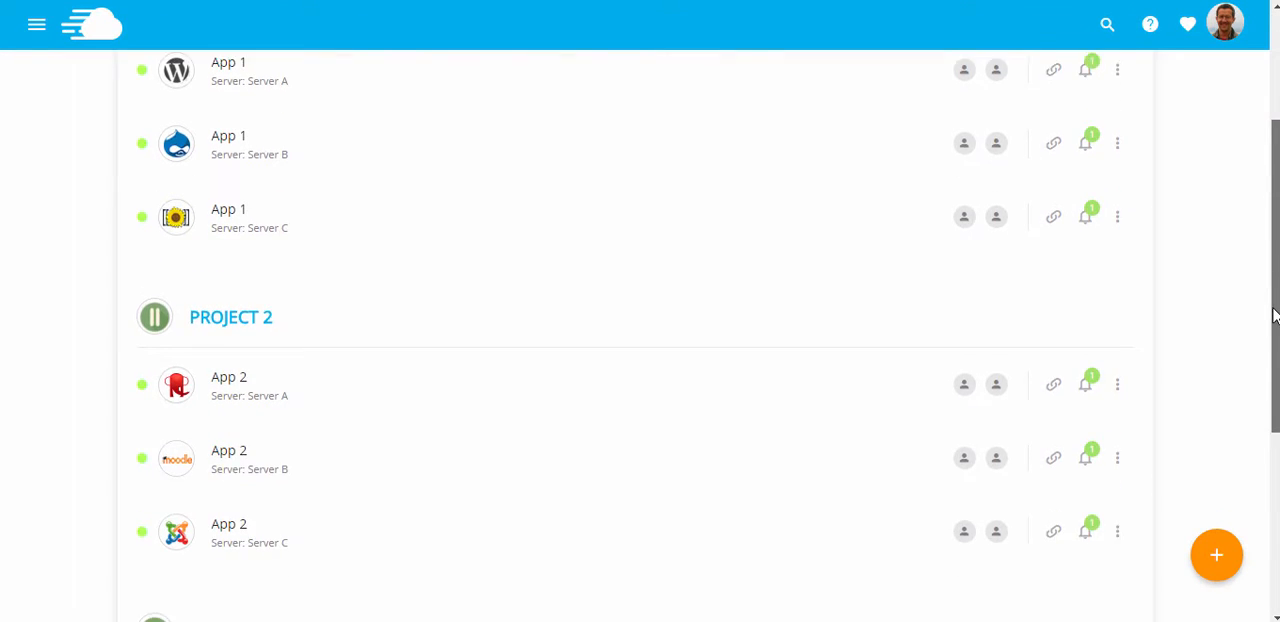
{"action": "scroll", "scroll_direction": "down", "scroll_amount": 3}
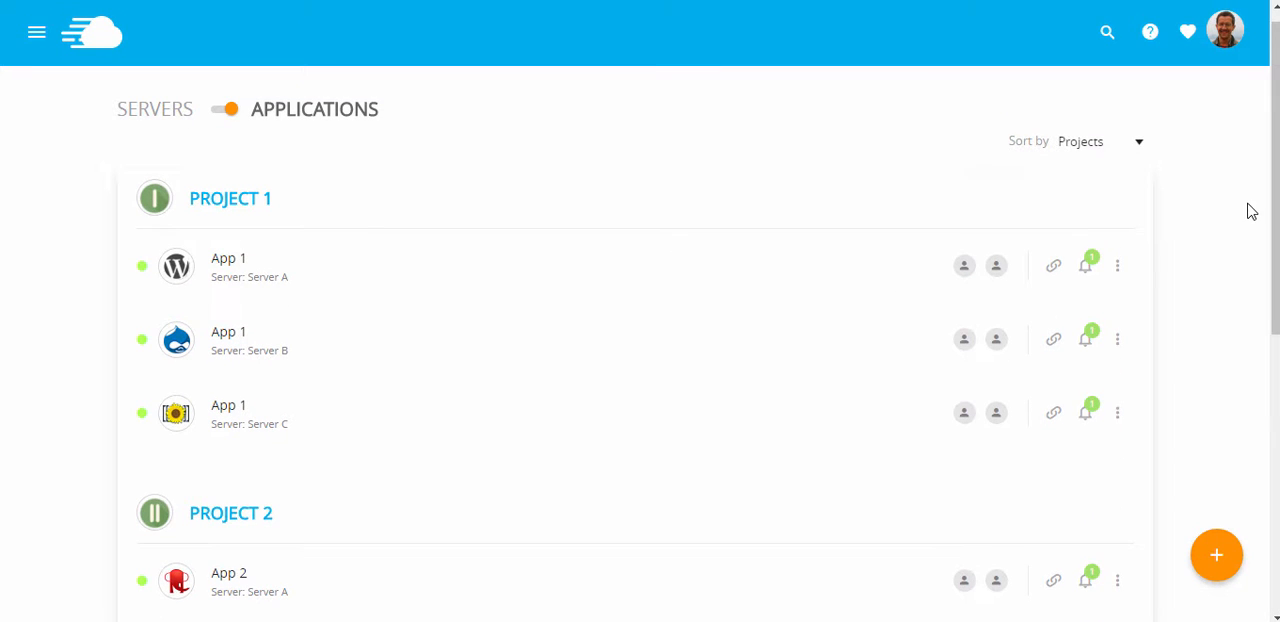
{"action": "mouse_move", "coordinate": [1196, 518]}
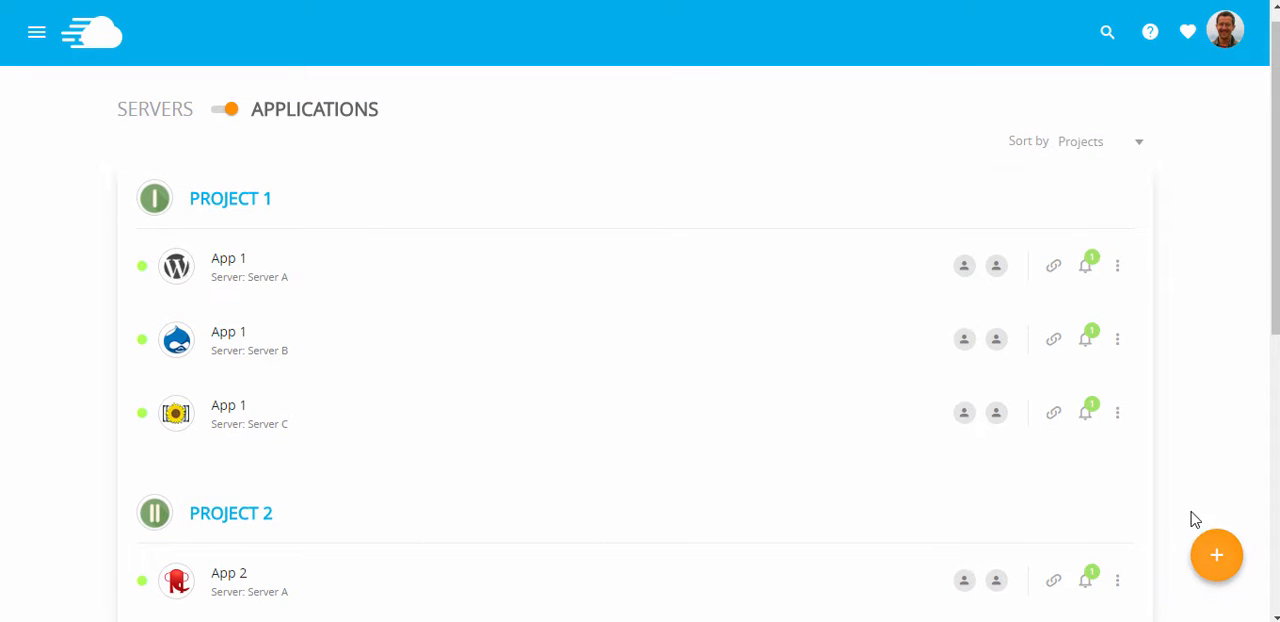
{"action": "mouse_move", "coordinate": [1216, 556]}
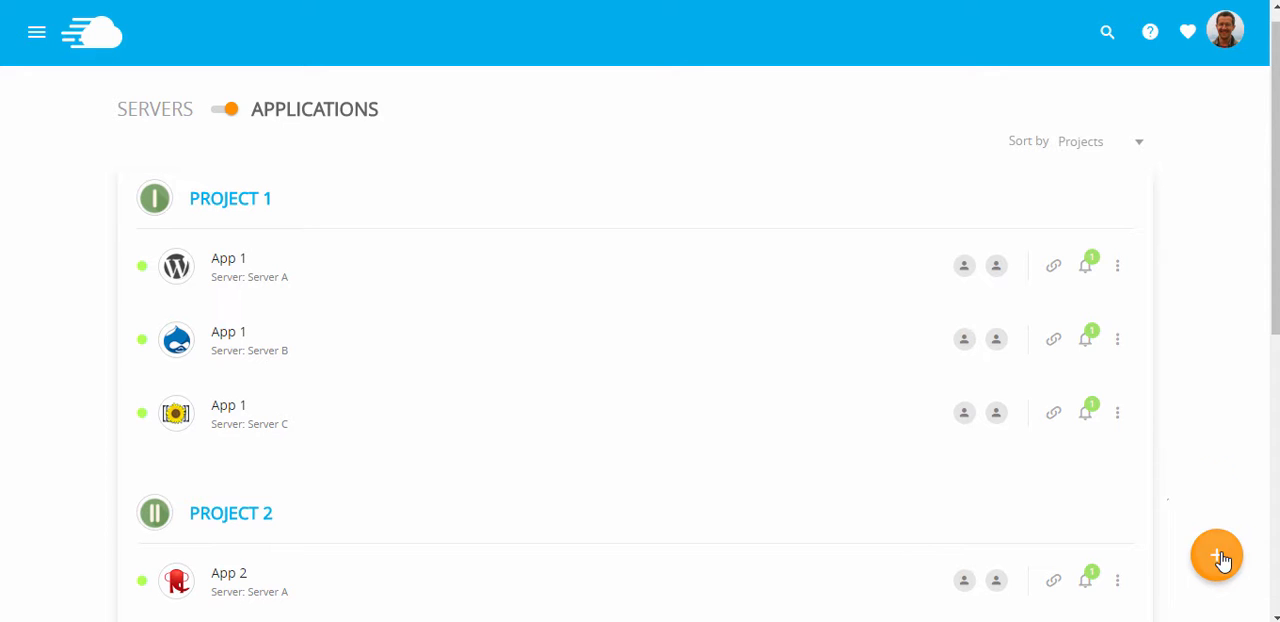
Create a new project named ABCDEF holding App 3 from Servers A, B and C.
{"action": "left_click", "coordinate": [1216, 556]}
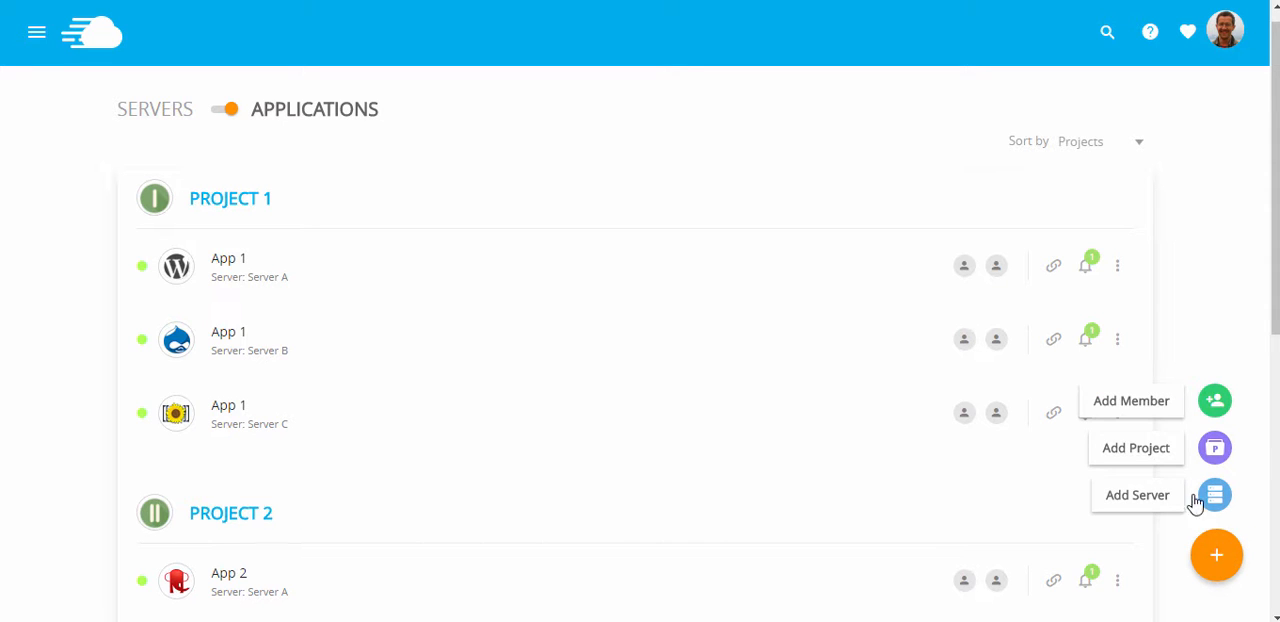
{"action": "left_click", "coordinate": [1136, 448]}
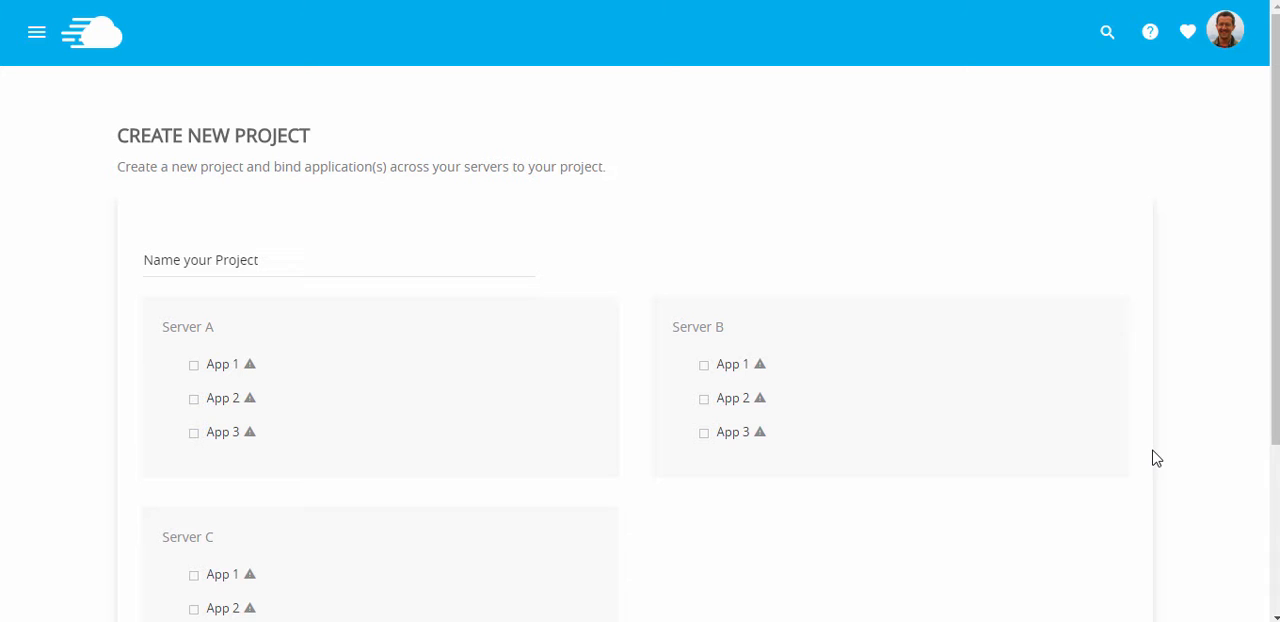
{"action": "left_click", "coordinate": [338, 260]}
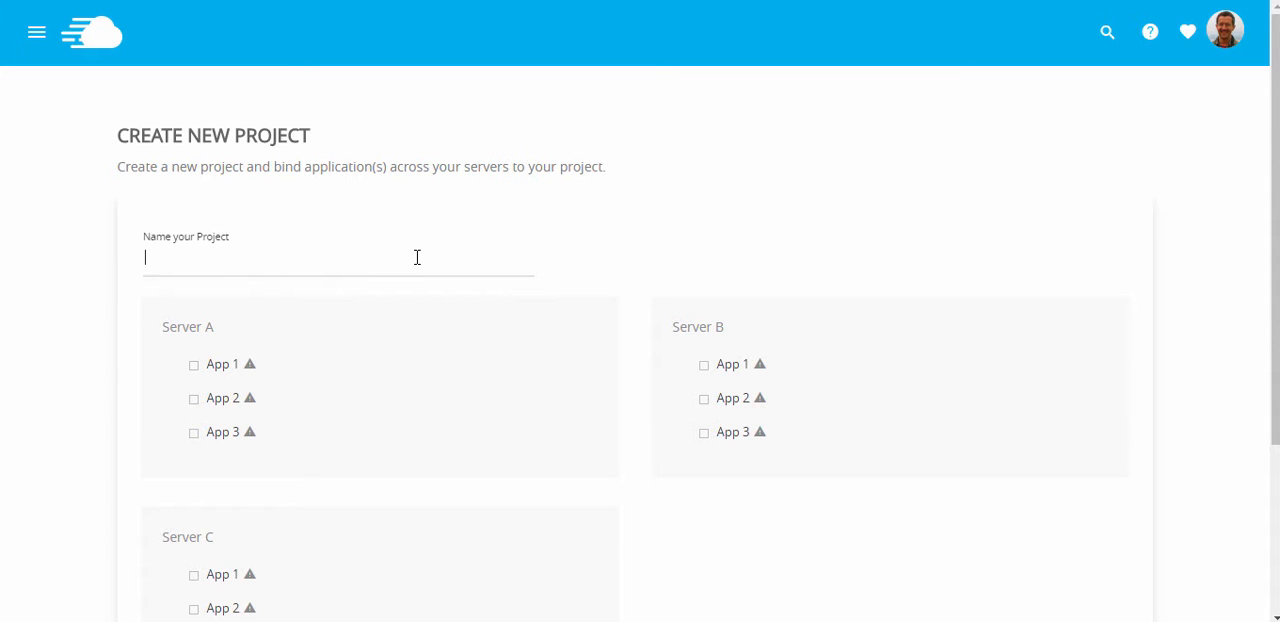
{"action": "type", "text": "ABCDEF"}
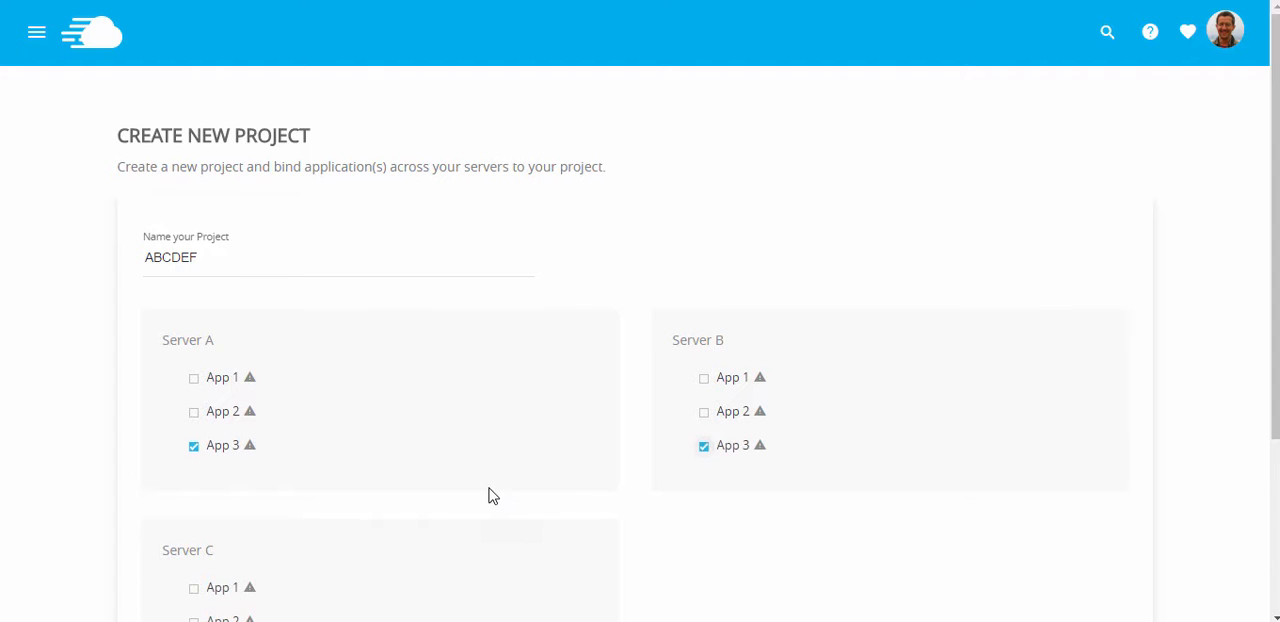
{"action": "scroll", "scroll_direction": "down", "scroll_amount": 3}
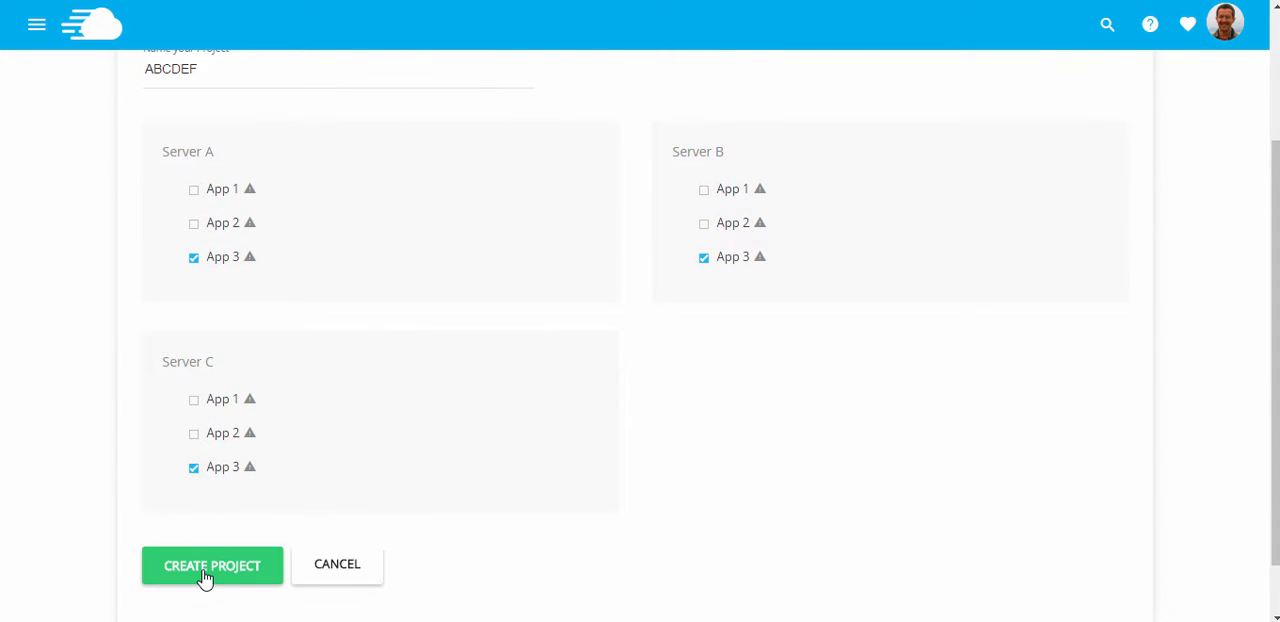
{"action": "left_click", "coordinate": [212, 564]}
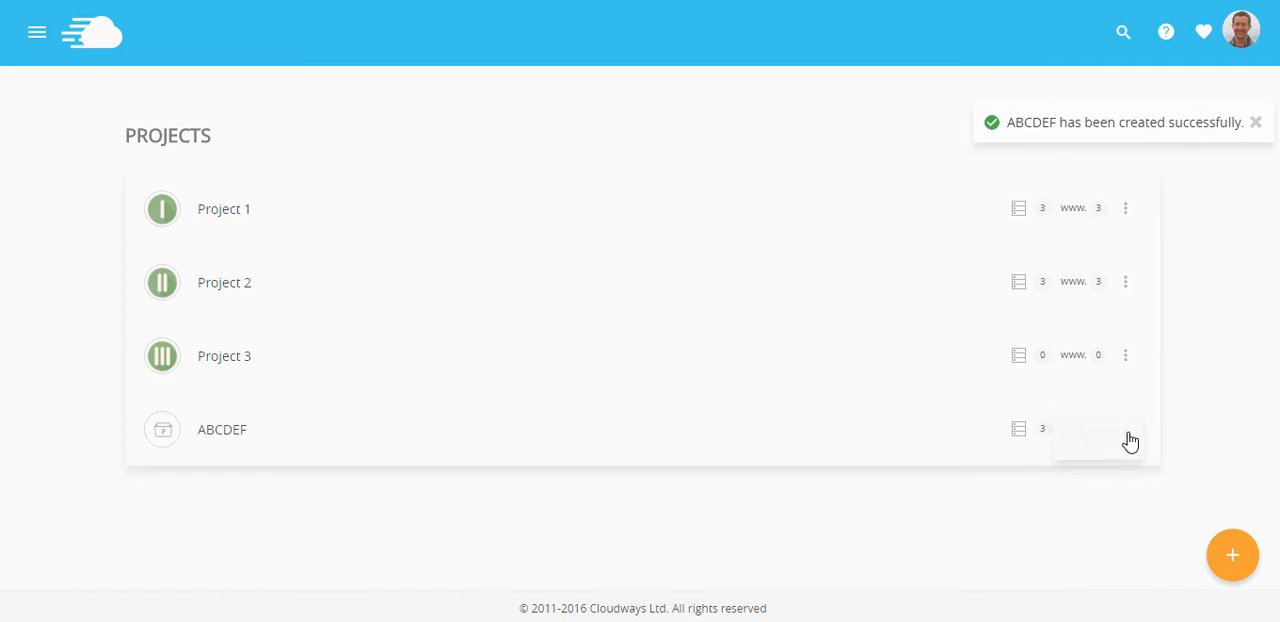
{"action": "left_click", "coordinate": [1124, 428]}
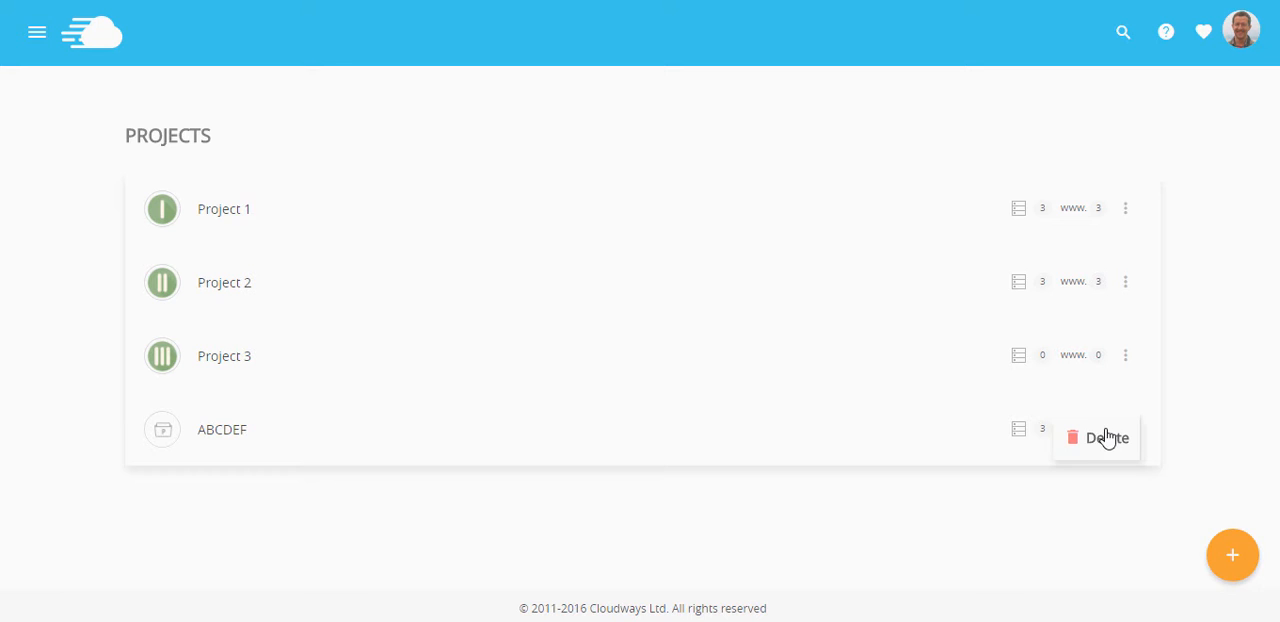
{"action": "mouse_move", "coordinate": [1108, 492]}
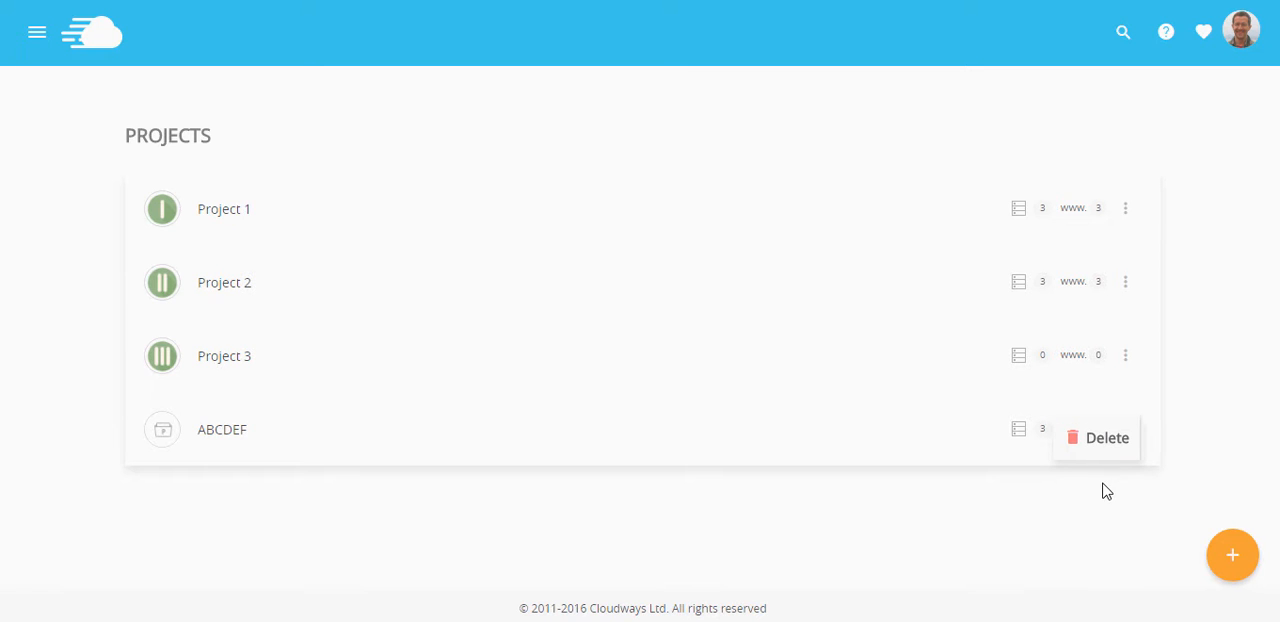
{"action": "left_click", "coordinate": [400, 488]}
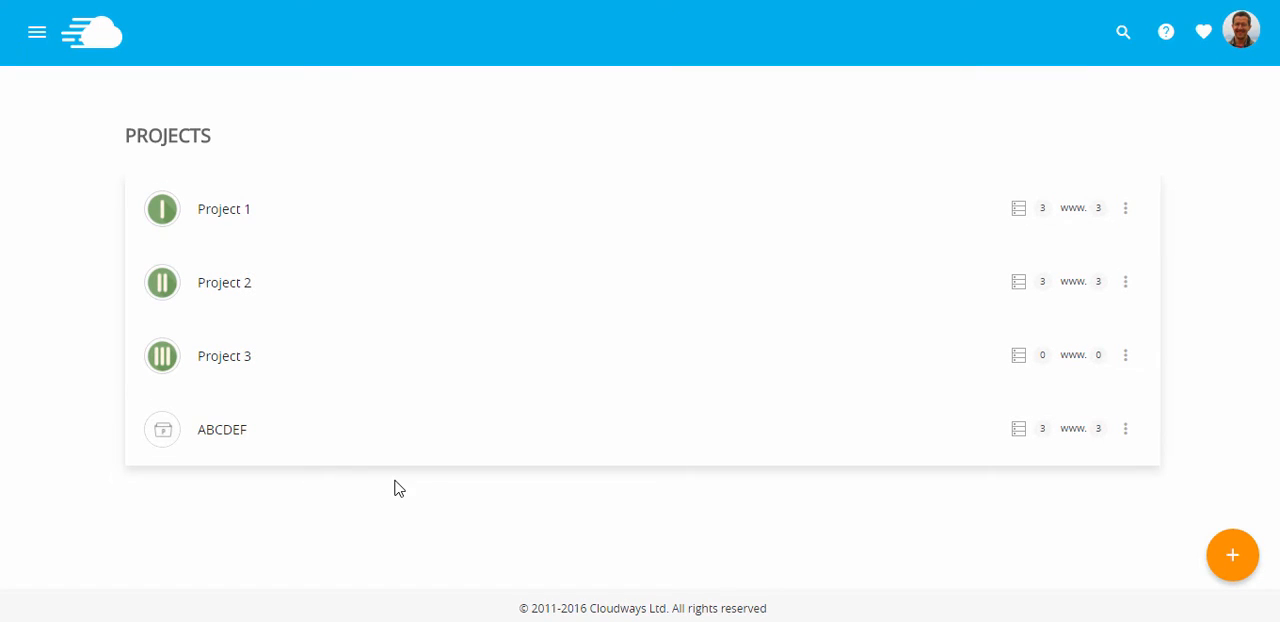
Inside project ABCDEF, review its three servers and its three App 3 applications, then return to all applications.
{"action": "left_click", "coordinate": [222, 428]}
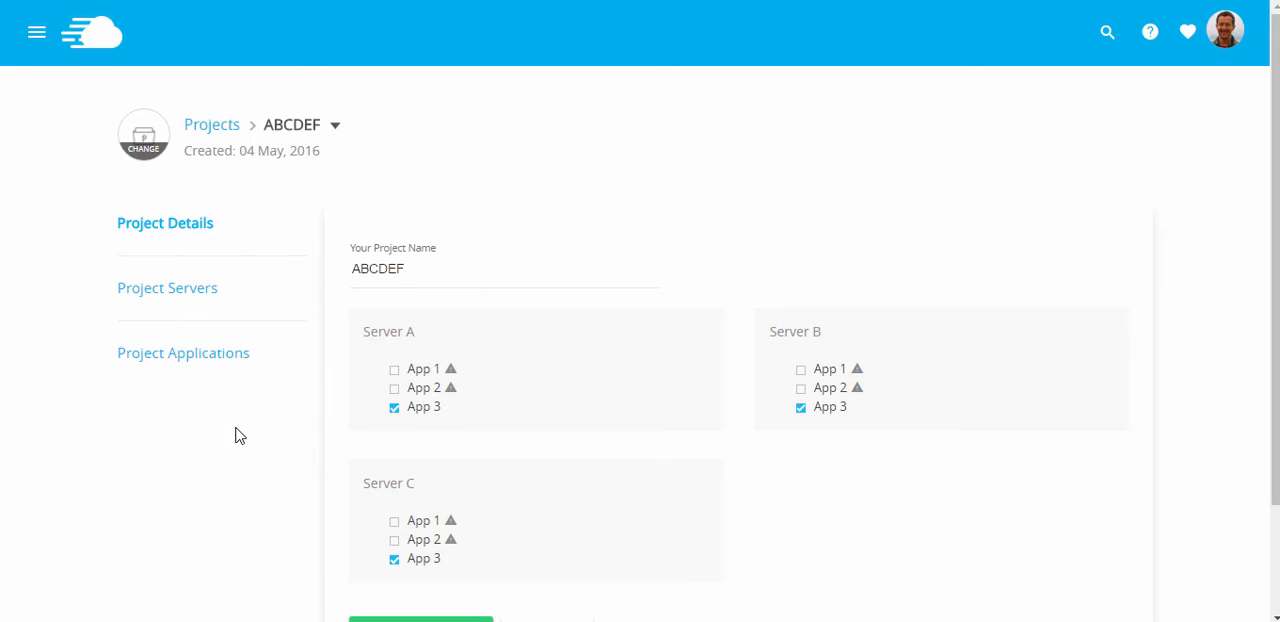
{"action": "mouse_move", "coordinate": [118, 246]}
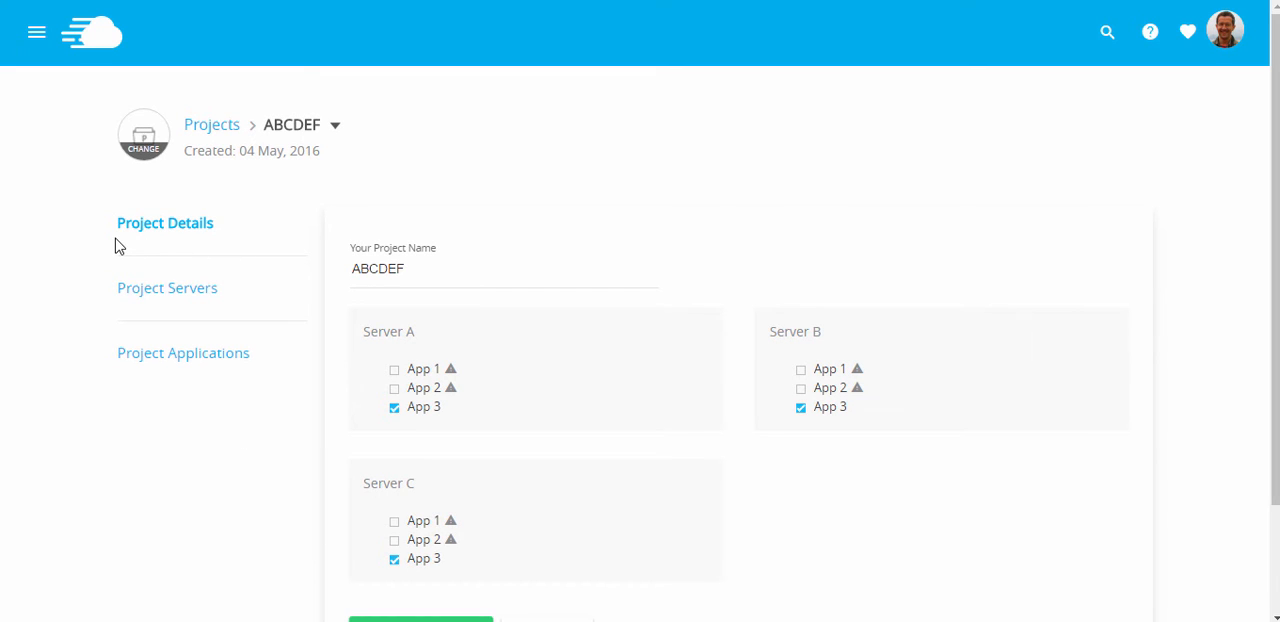
{"action": "scroll", "scroll_direction": "down", "scroll_amount": 3}
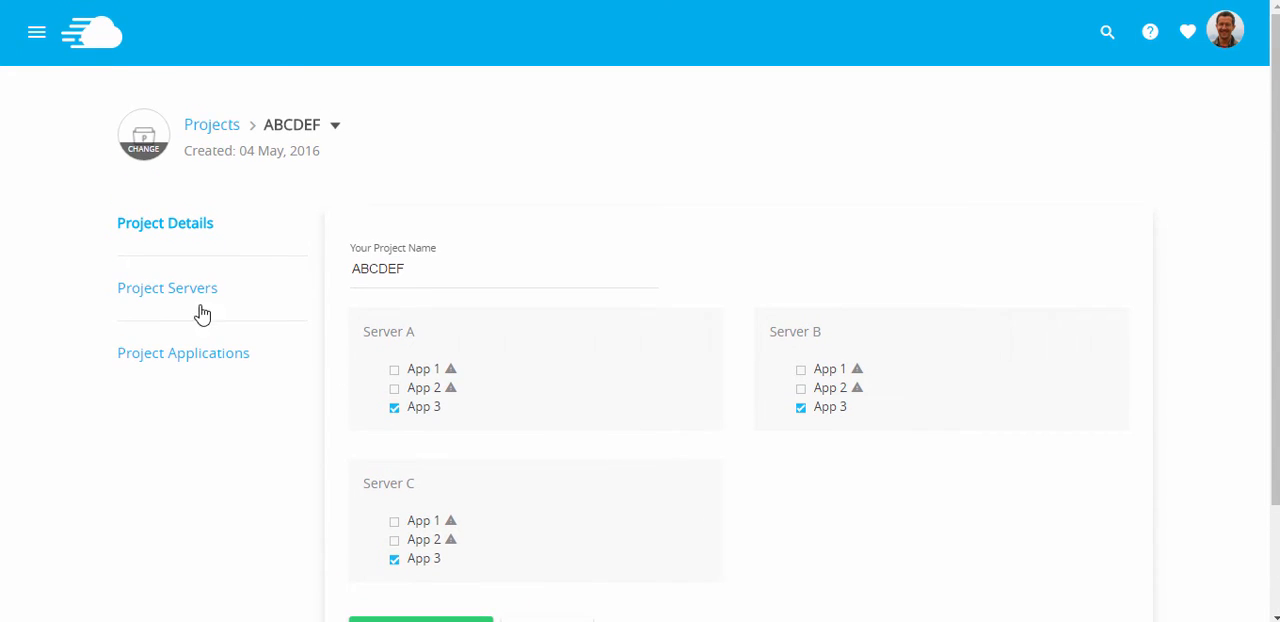
{"action": "left_click", "coordinate": [168, 288]}
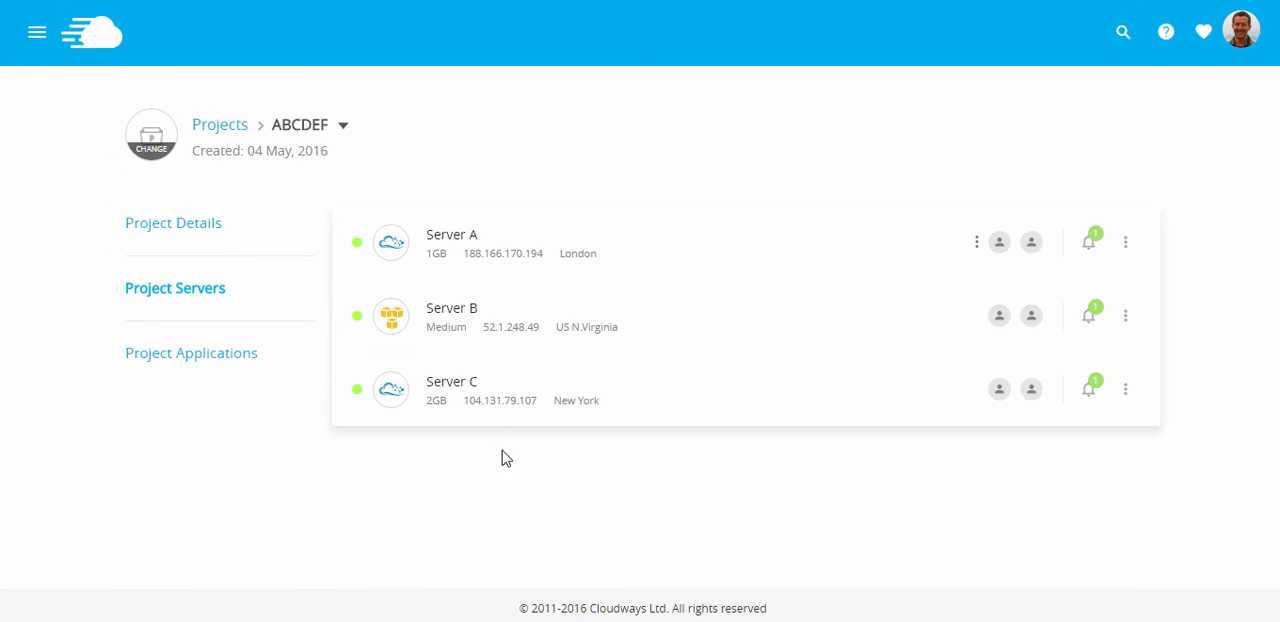
{"action": "mouse_move", "coordinate": [512, 480]}
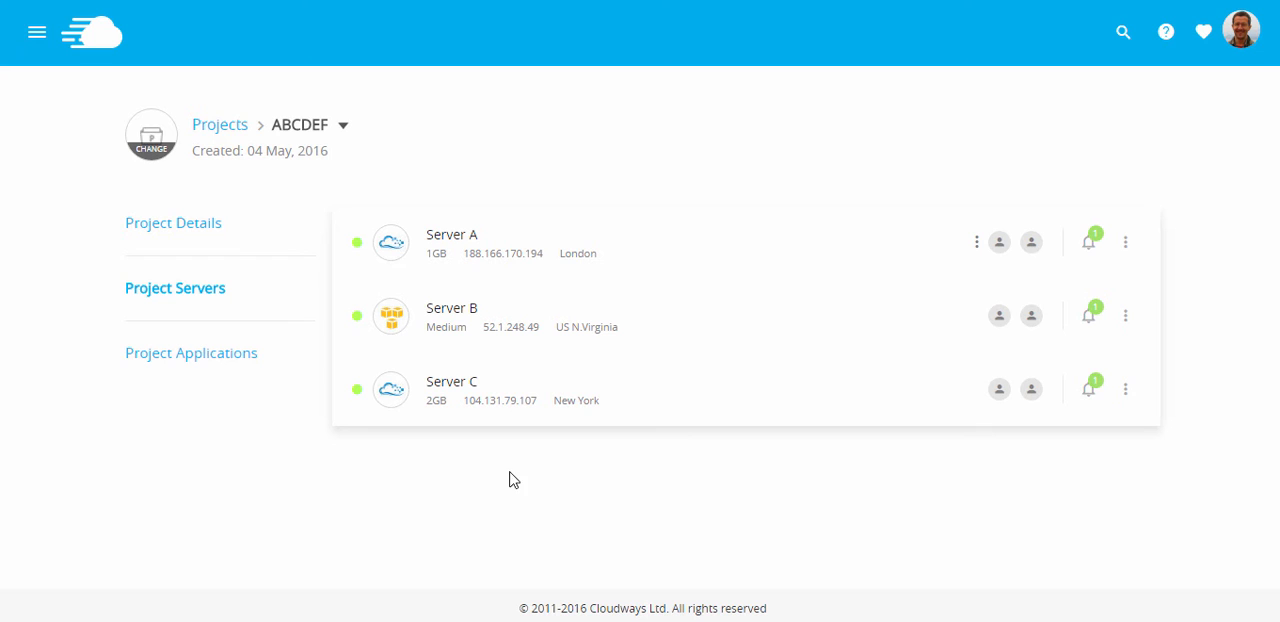
{"action": "left_click", "coordinate": [192, 352]}
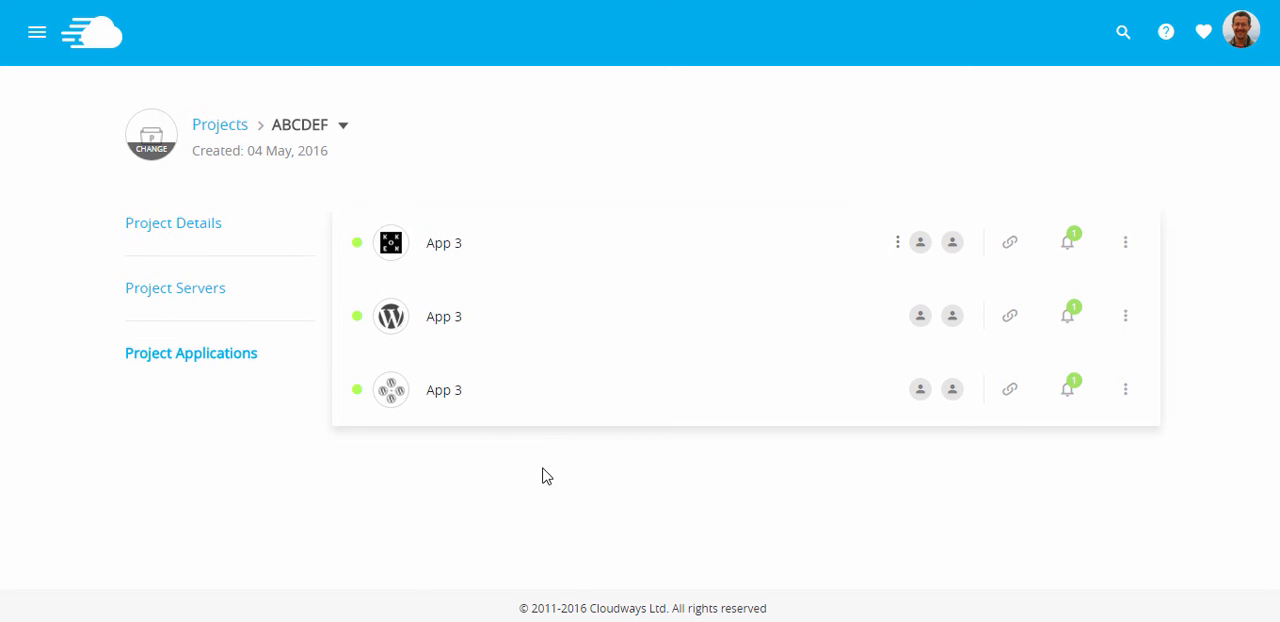
{"action": "mouse_move", "coordinate": [600, 480]}
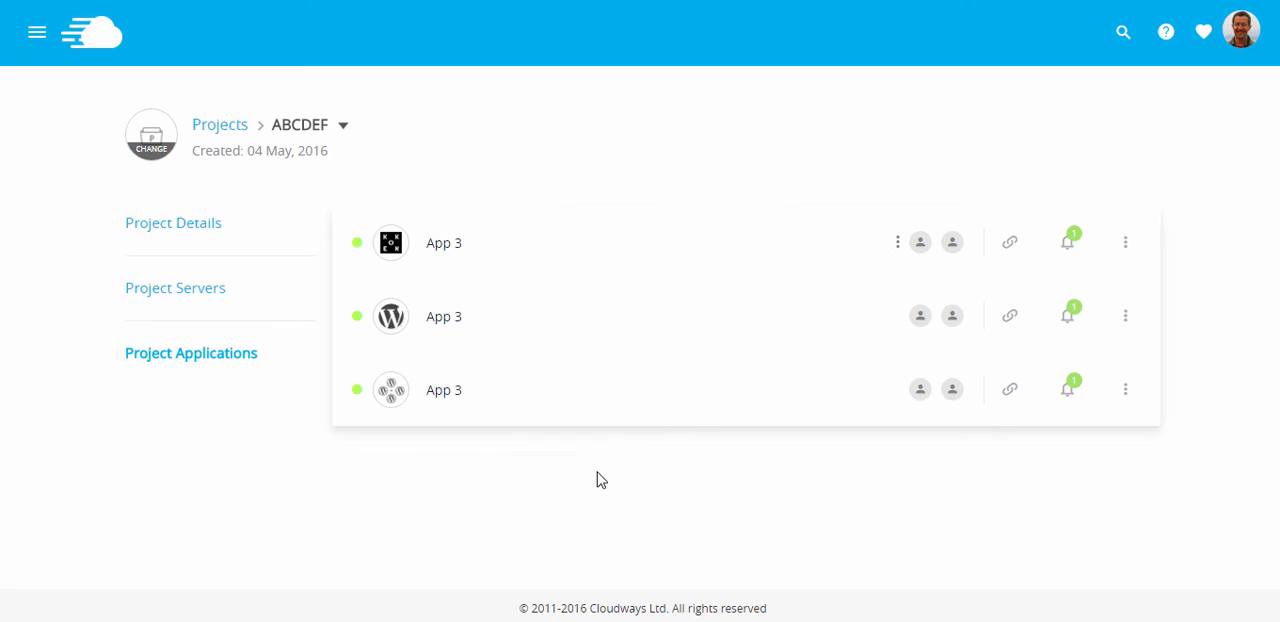
{"action": "left_click", "coordinate": [36, 32]}
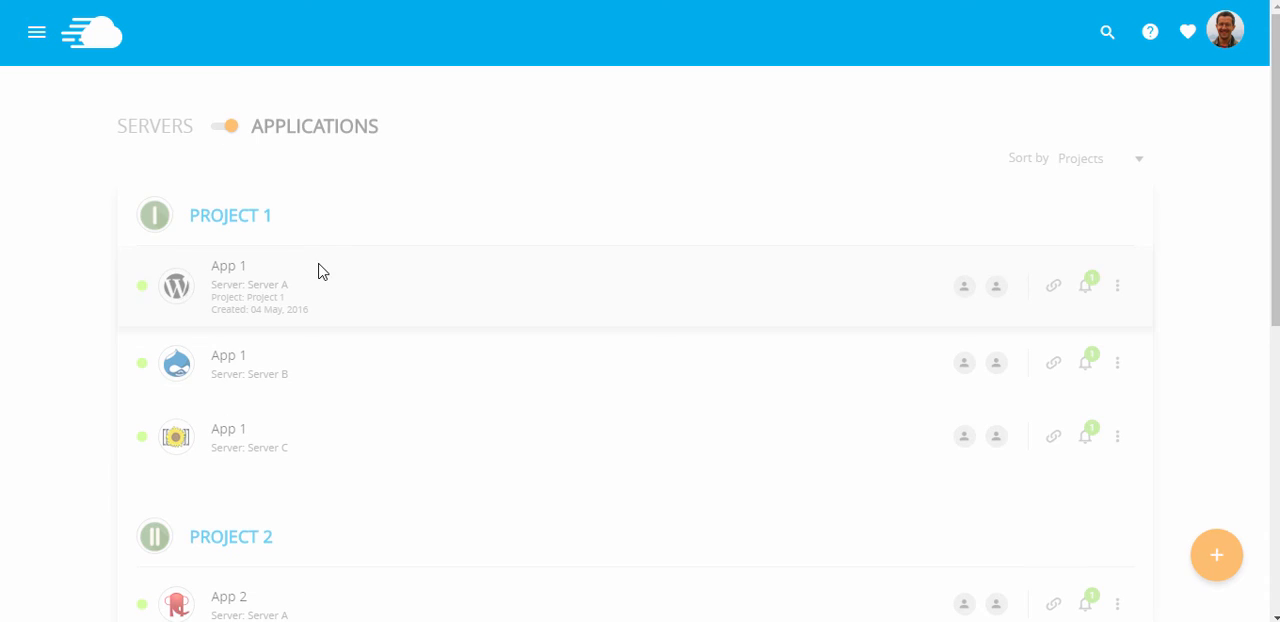
Scroll the project-grouped list down to the ABCDEF group with App 3 on Servers A, B and C.
{"action": "scroll", "scroll_direction": "down", "scroll_amount": 3}
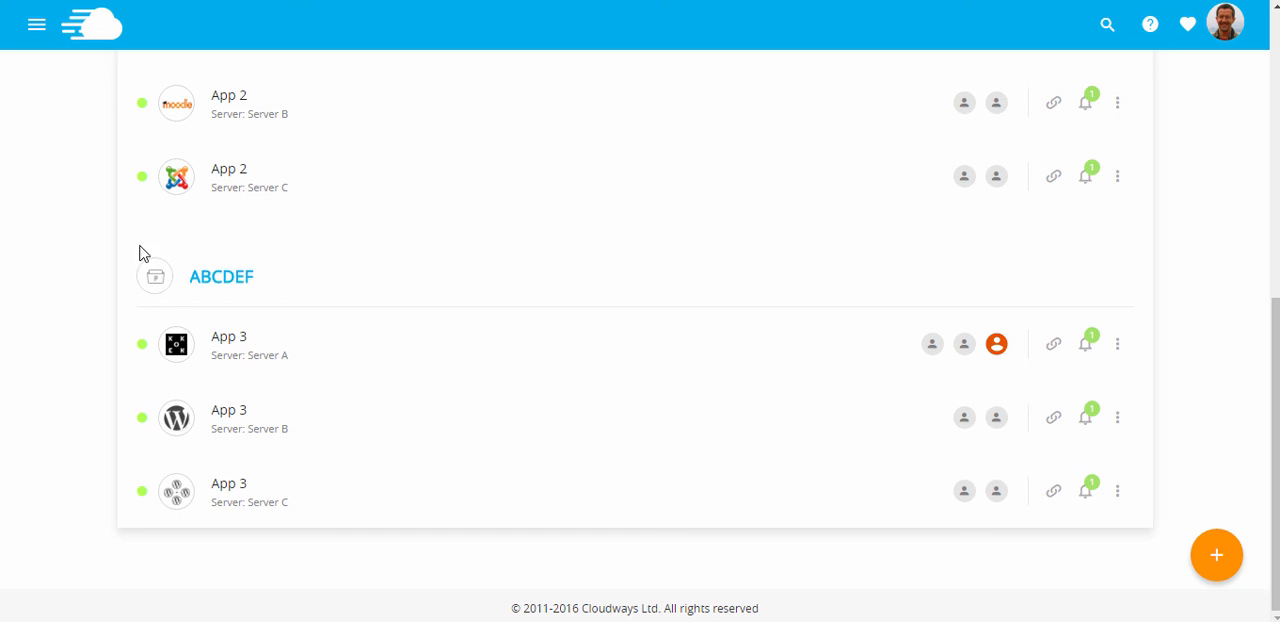
{"action": "mouse_move", "coordinate": [284, 288]}
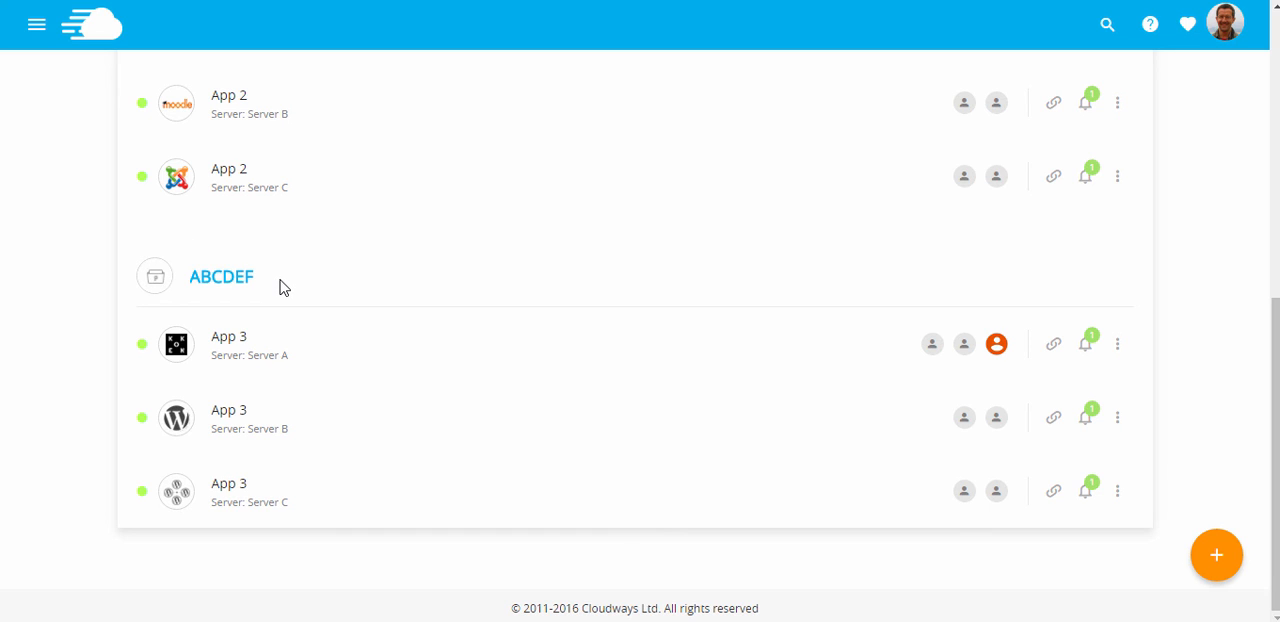